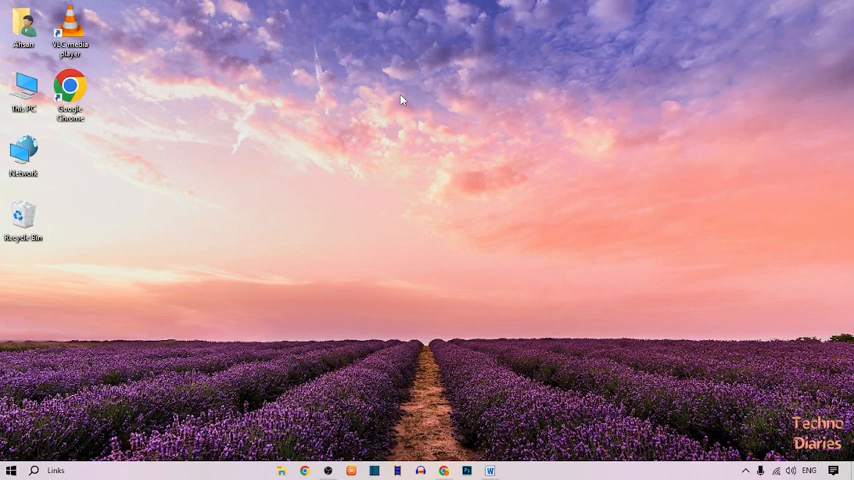
- Launch Google Chrome from the desktop shortcut to a new blank tab
click(70, 90)
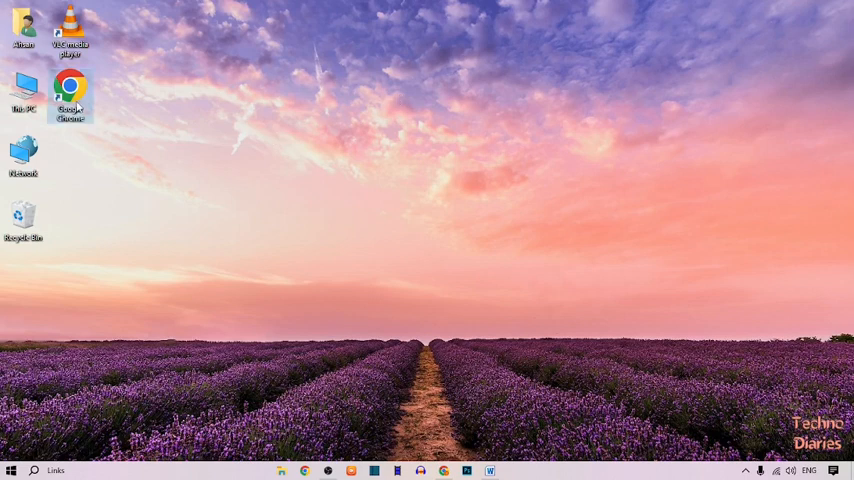
double_click(70, 90)
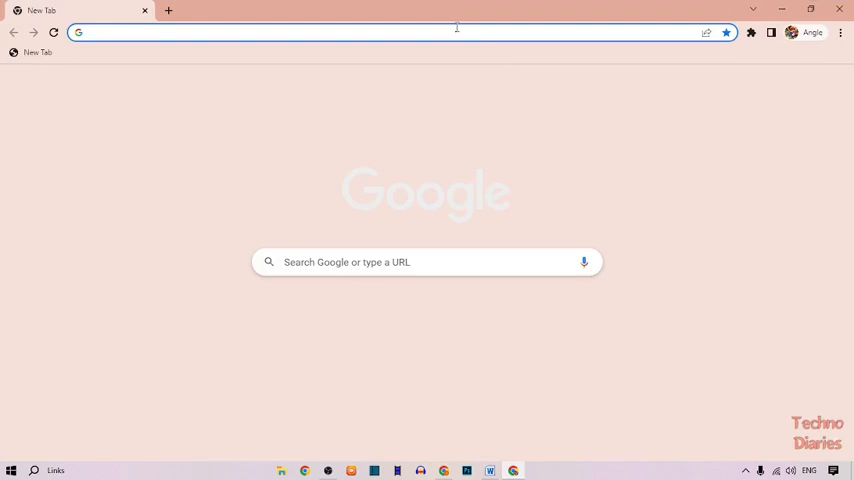
- Navigate to facebook.com and bring up its search box with recent searches
click(400, 32)
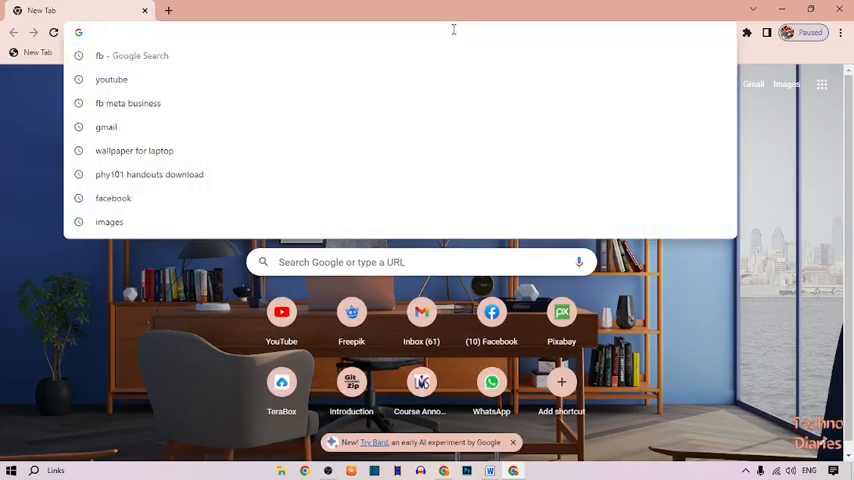
text(facebook.com)
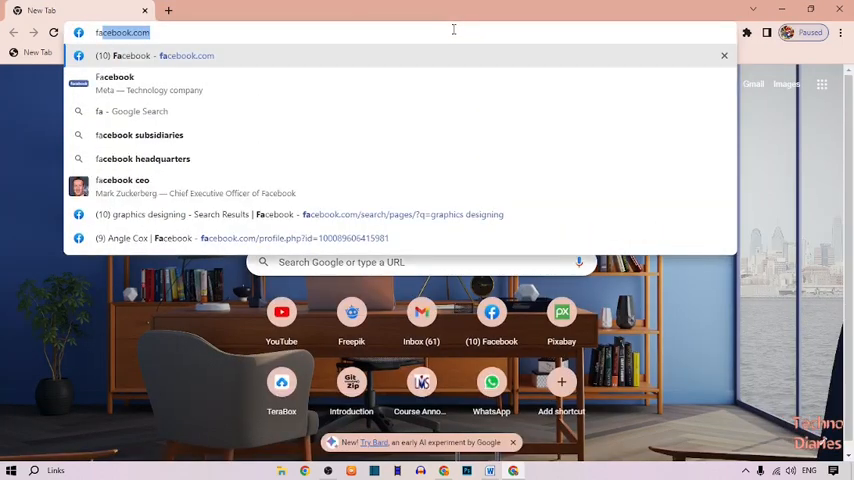
text(facebook)
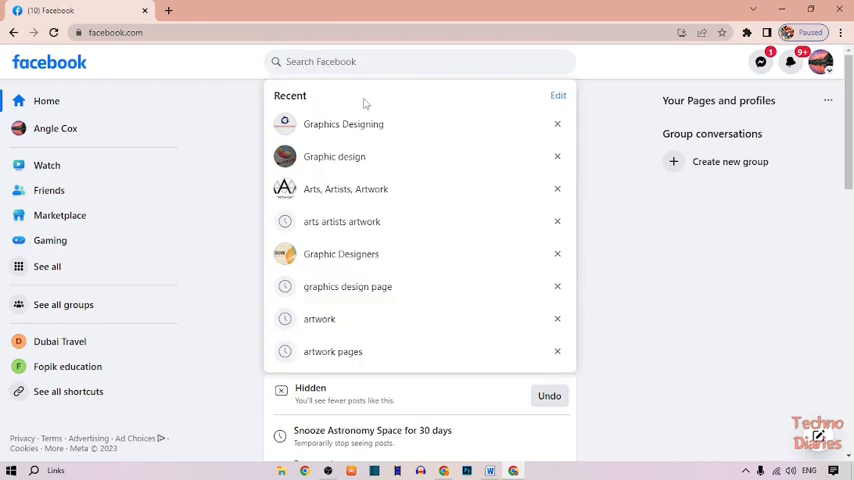
mouse_move(344, 188)
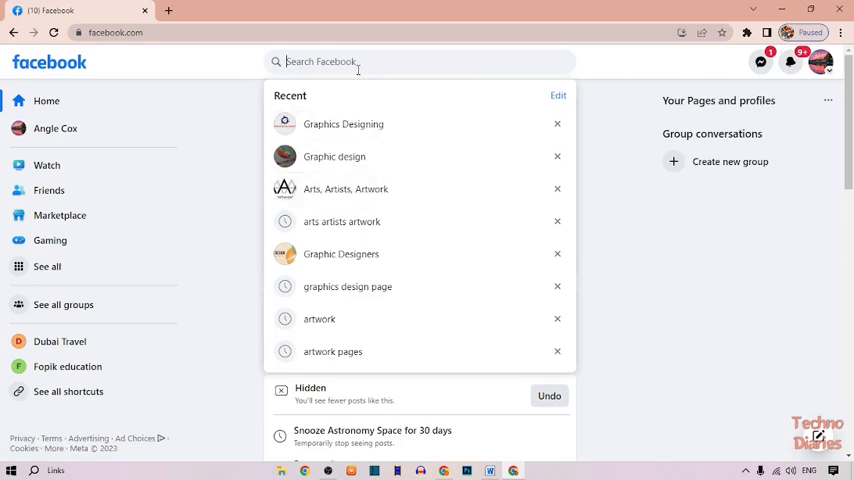
- Search 'art artists art' and open the Arts, Artists, Artwork page
text(art artists art)
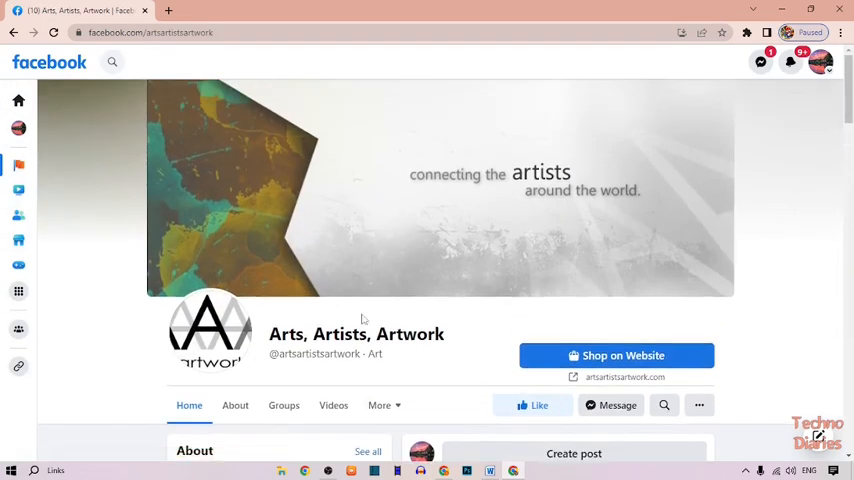
mouse_move(266, 52)
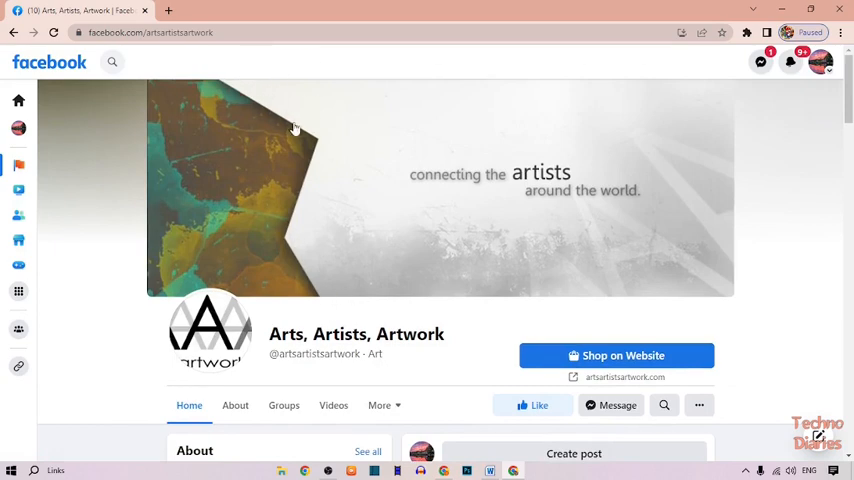
- Copy the Arts, Artists, Artwork page URL from the address bar
click(150, 32)
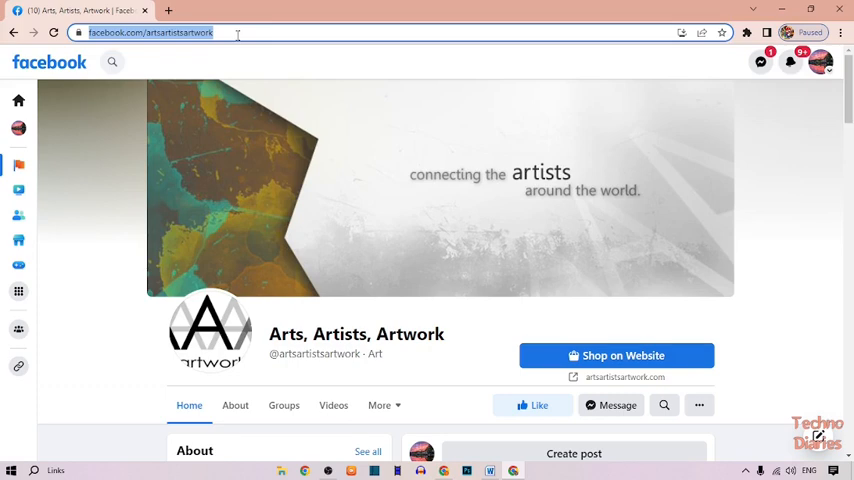
right_click(150, 32)
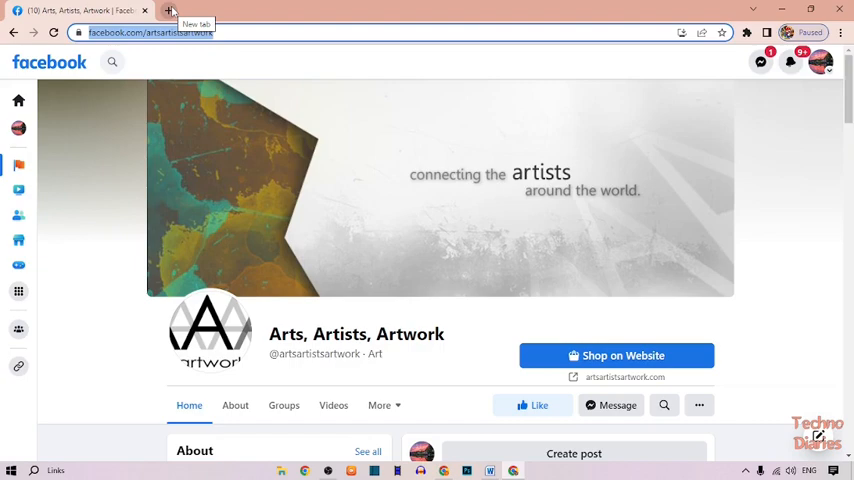
click(170, 10)
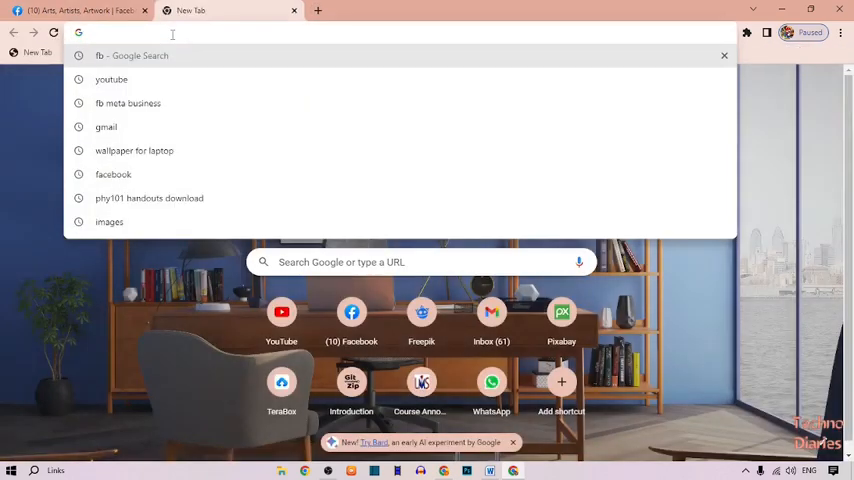
text(https://www.facebook.com/artsartistsartwork)
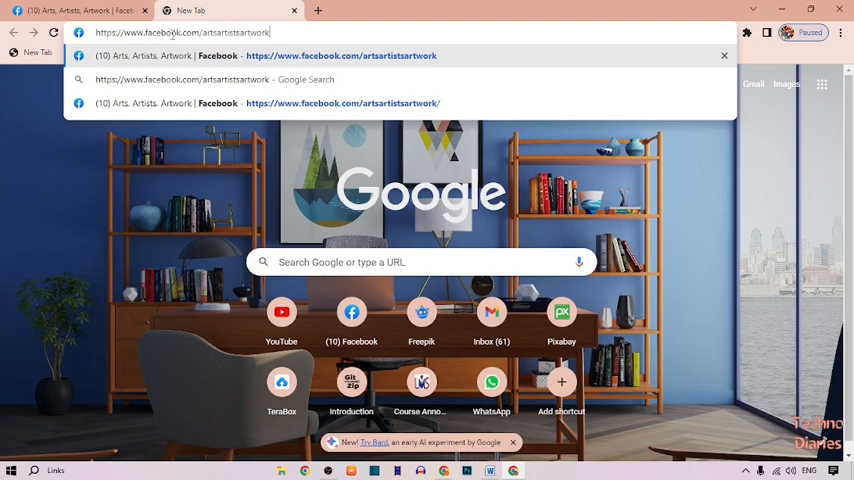
mouse_move(372, 12)
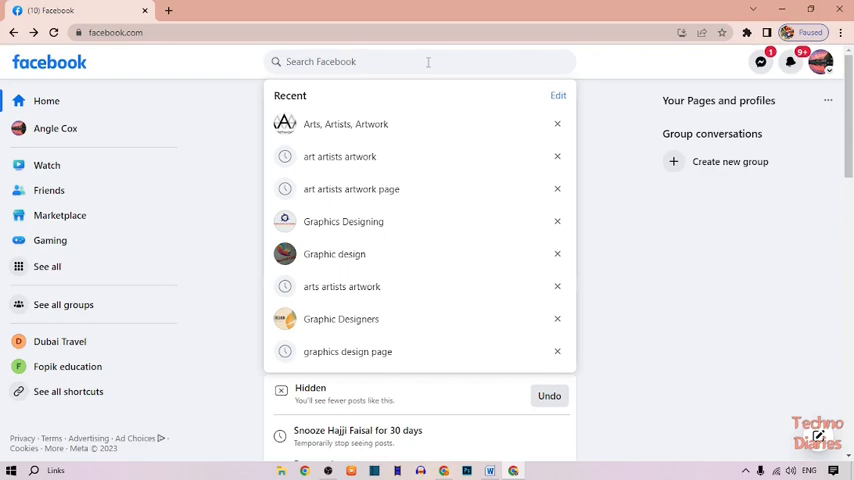
- Search 'graphis', filter results to Pages and open the Graphic design page
text(graphis design)
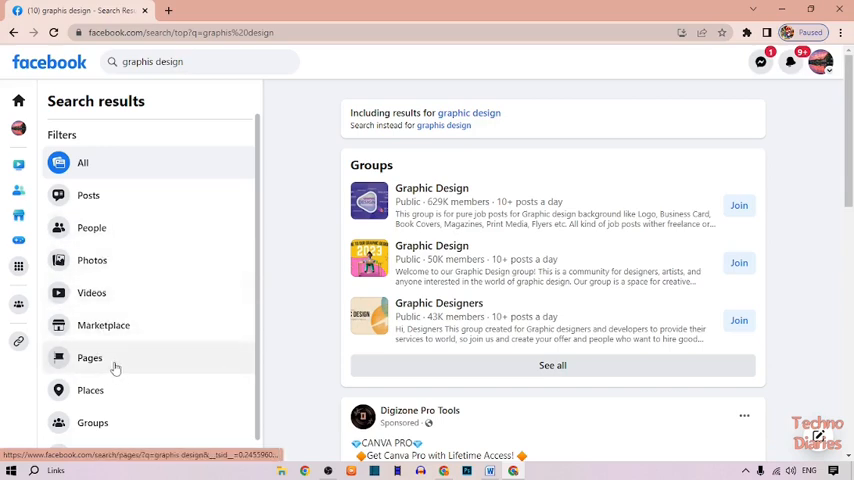
click(88, 356)
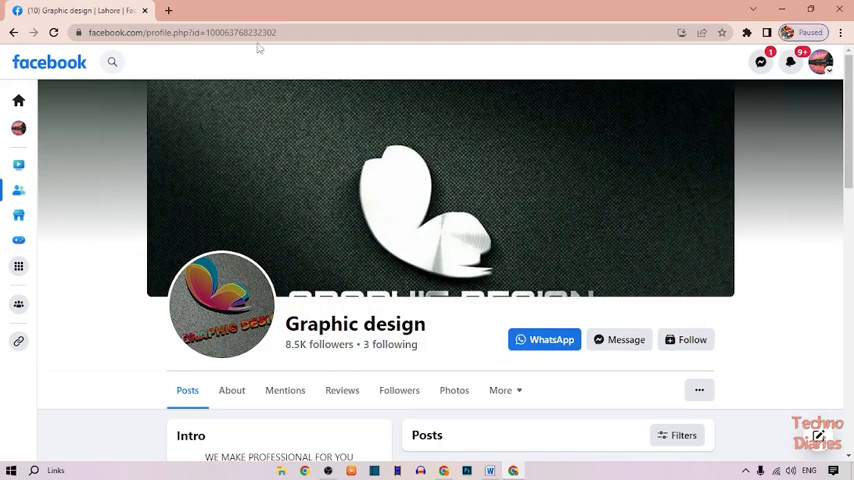
- Verify the Graphic design page URL in a second tab, scroll it, then close Chrome
click(250, 32)
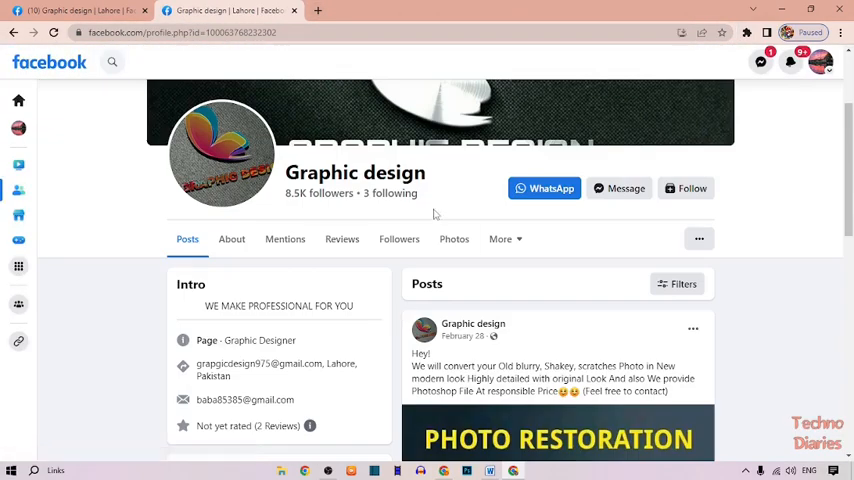
scroll(down, 3)
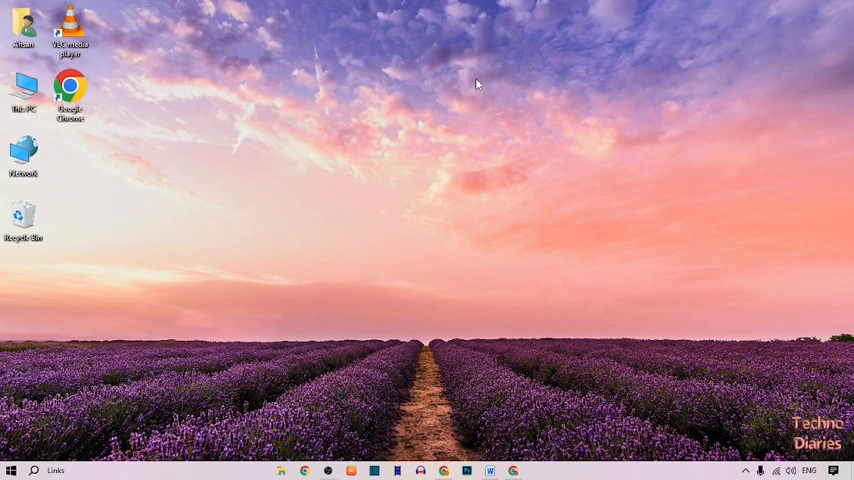
mouse_move(502, 108)
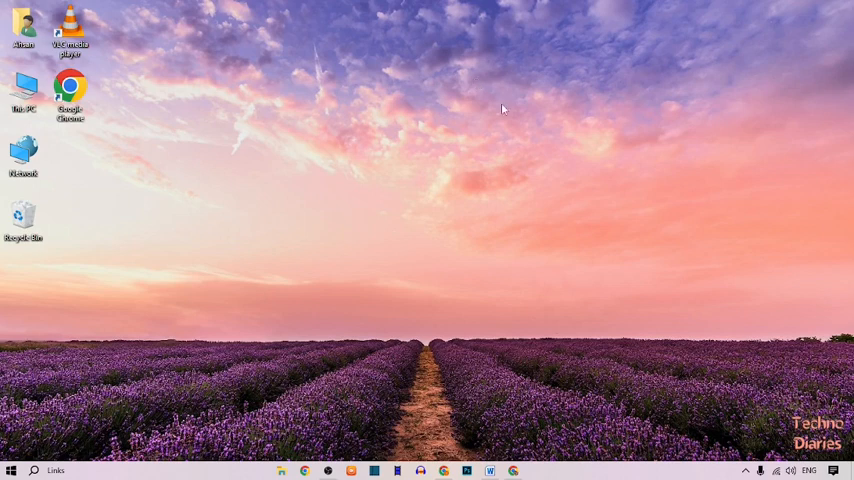